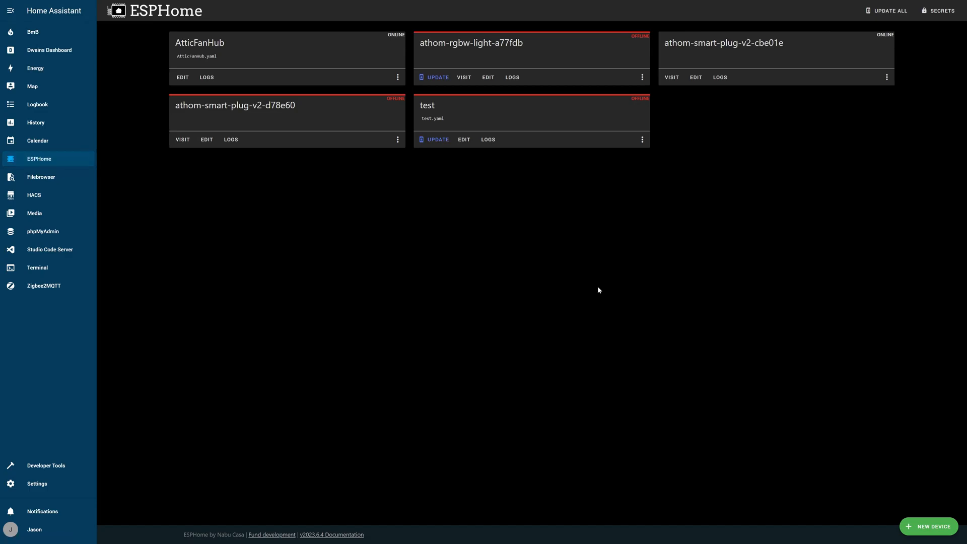
- Add a new ESPHome device named pwmfan with ESP32 as its device type
click(932, 526)
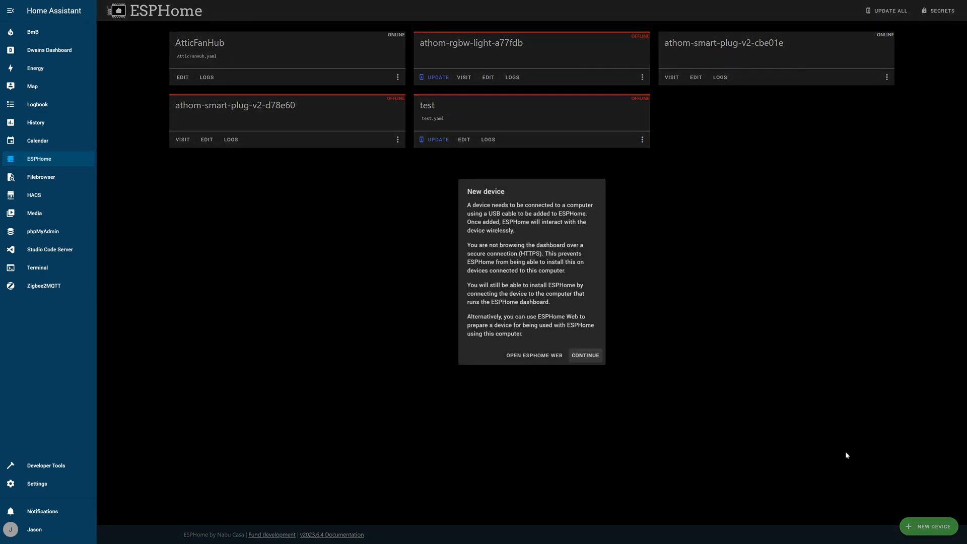
click(585, 356)
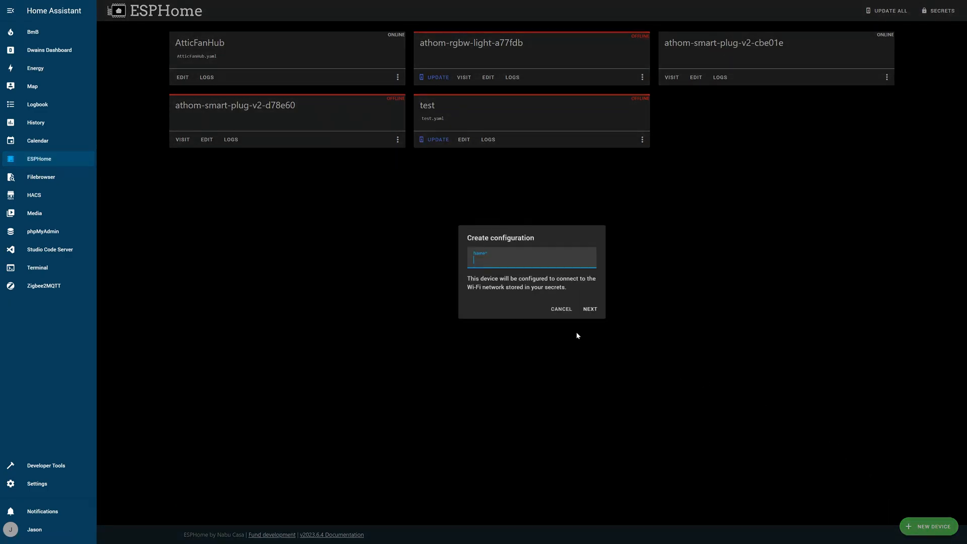
text(pw)
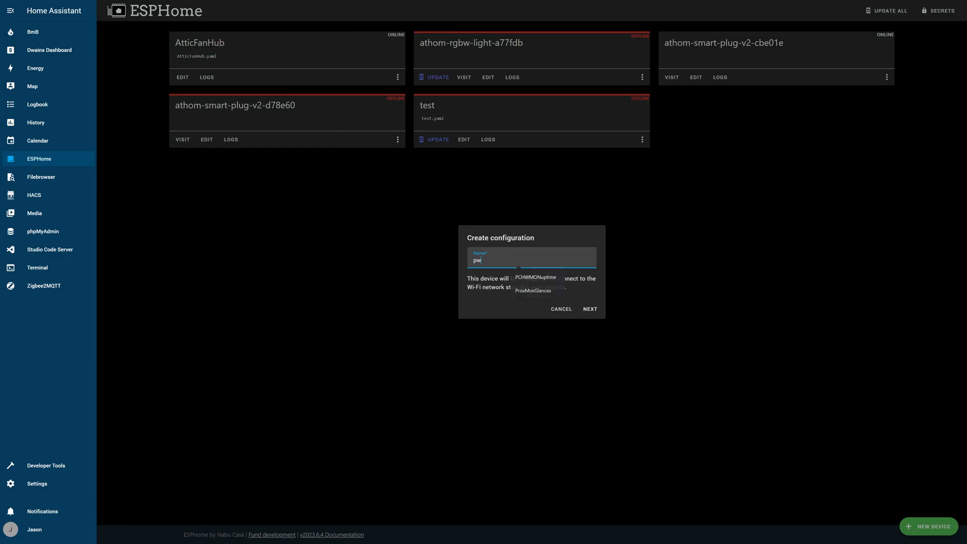
text(mfan)
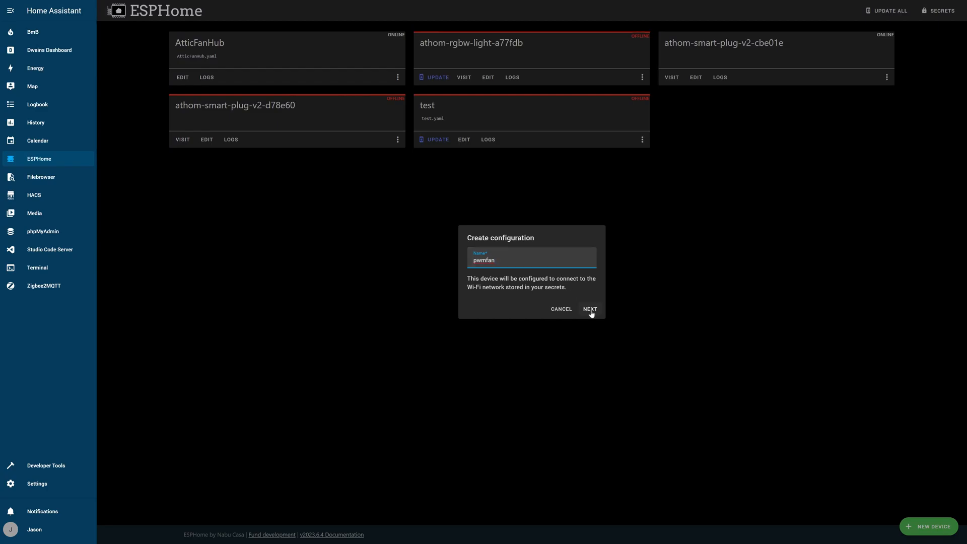
click(589, 309)
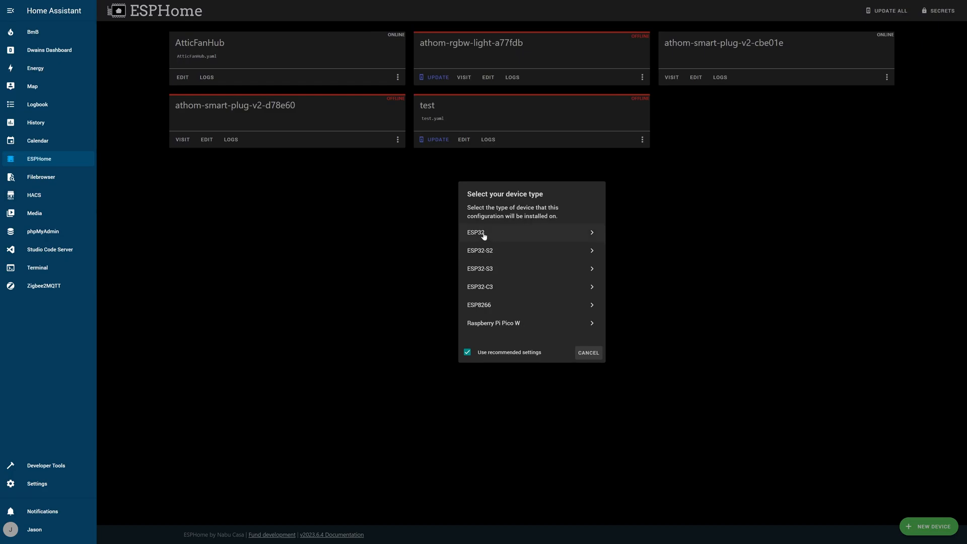
click(476, 233)
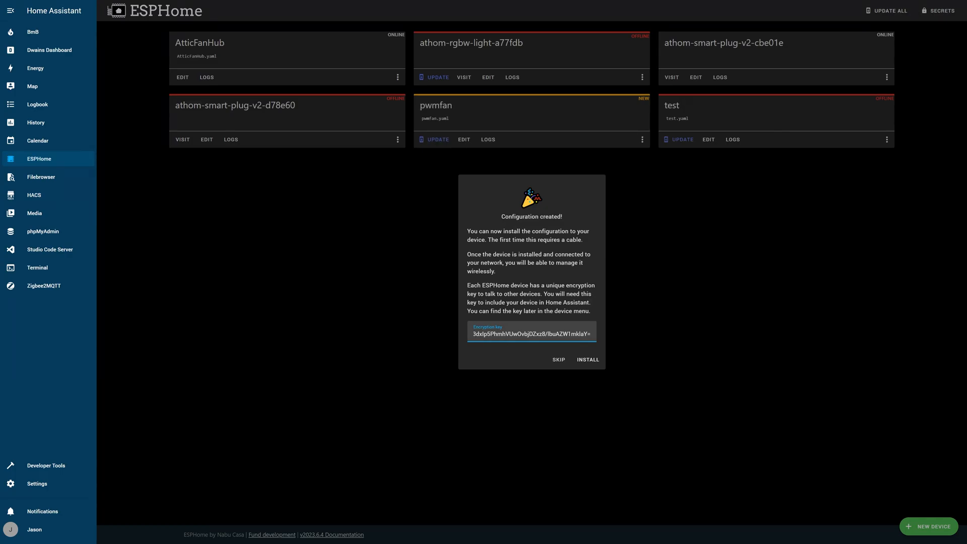
mouse_move(584, 360)
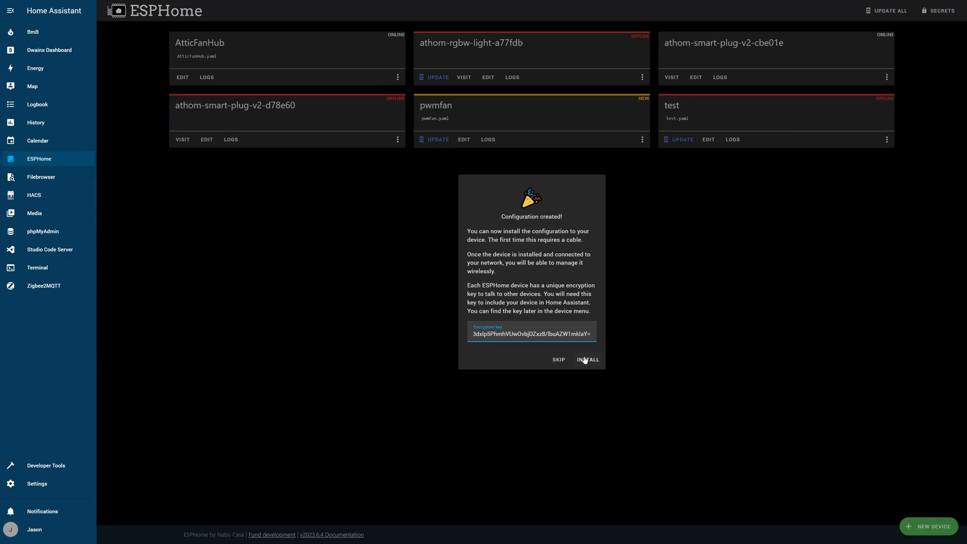
- Install pwmfan over USB on the ESPHome server via the CP2102 USB to UART port
click(588, 360)
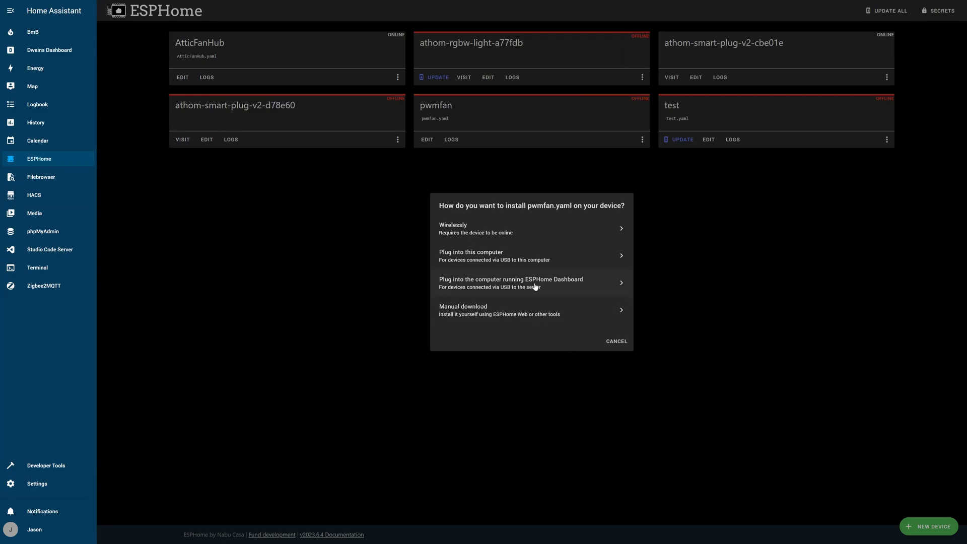
mouse_move(485, 282)
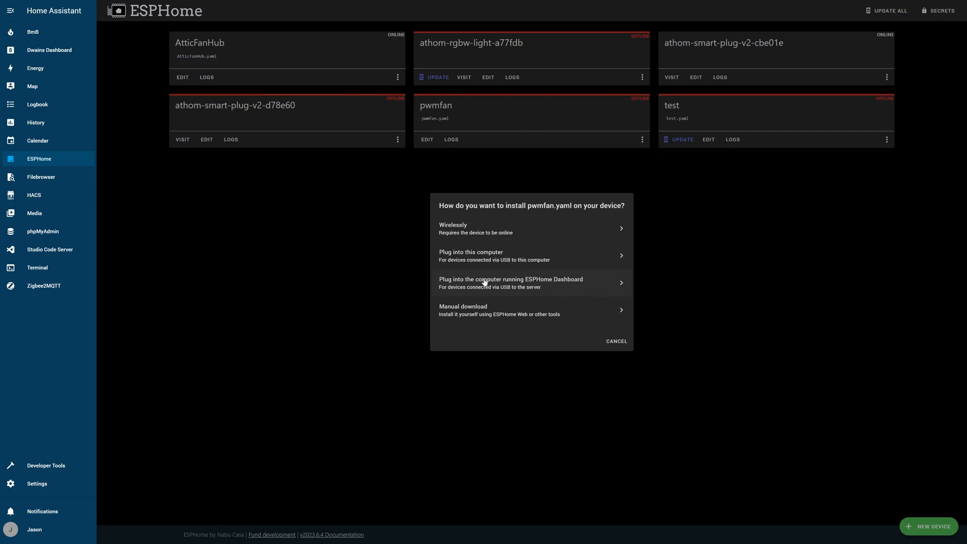
mouse_move(499, 287)
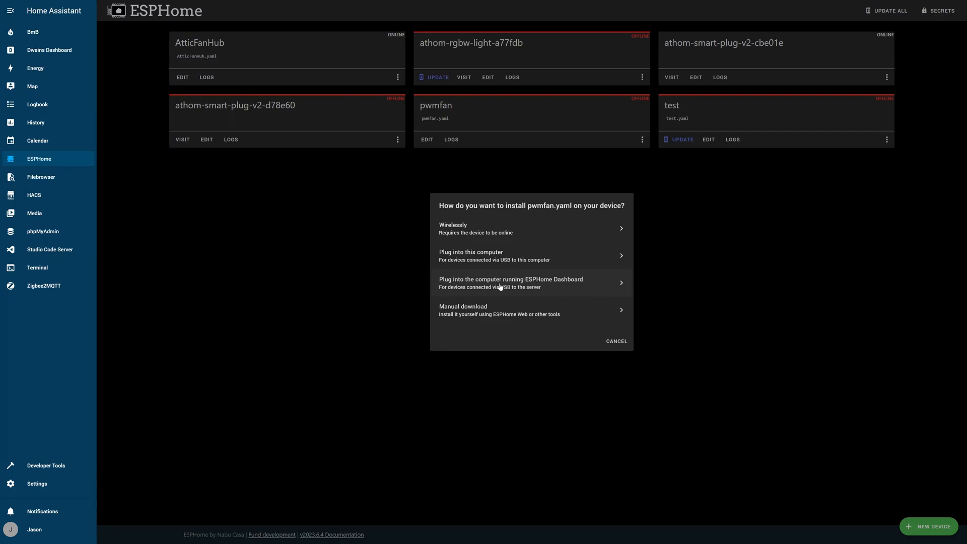
click(510, 282)
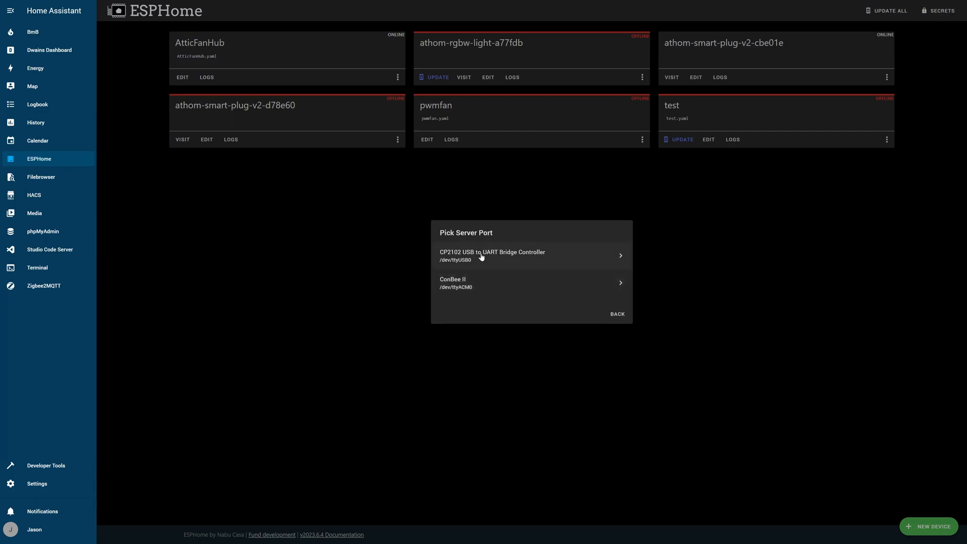
mouse_move(490, 260)
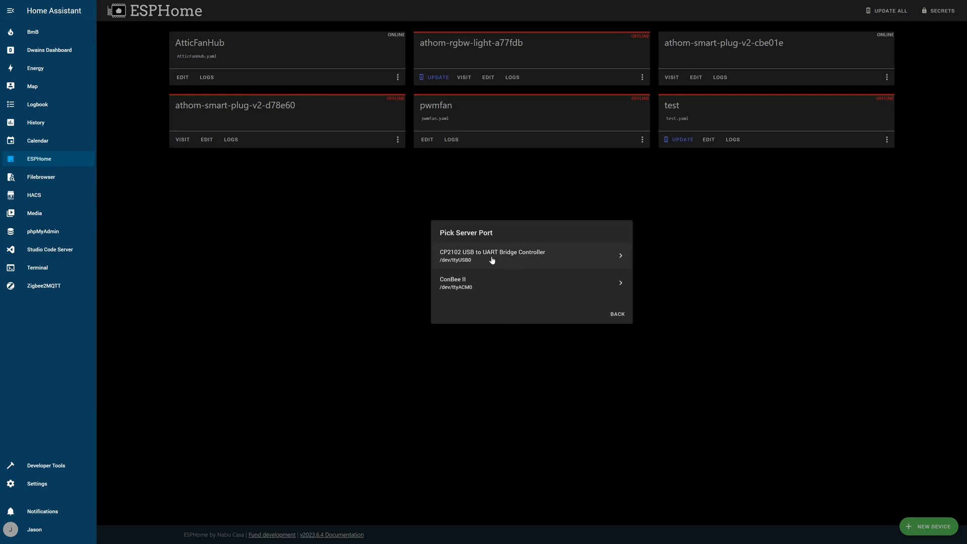
click(493, 255)
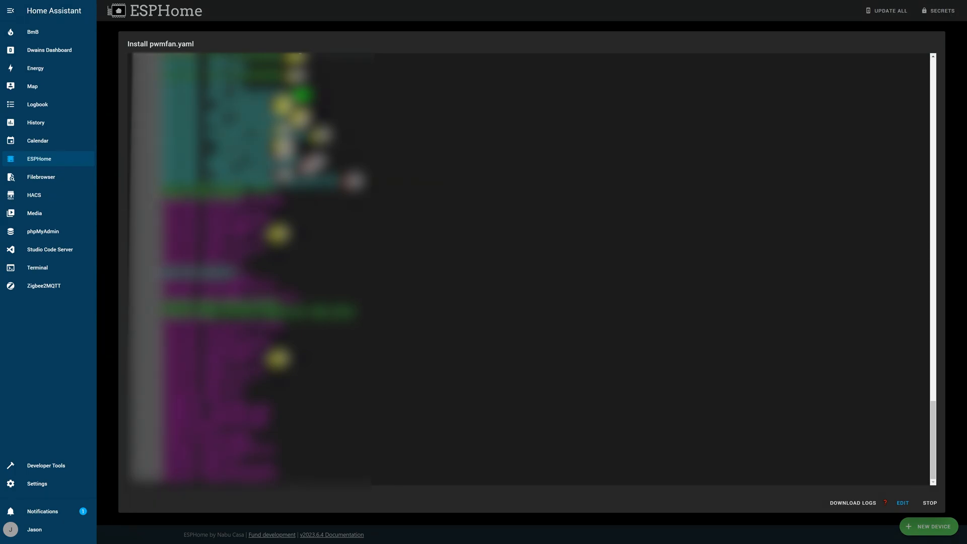
mouse_move(903, 506)
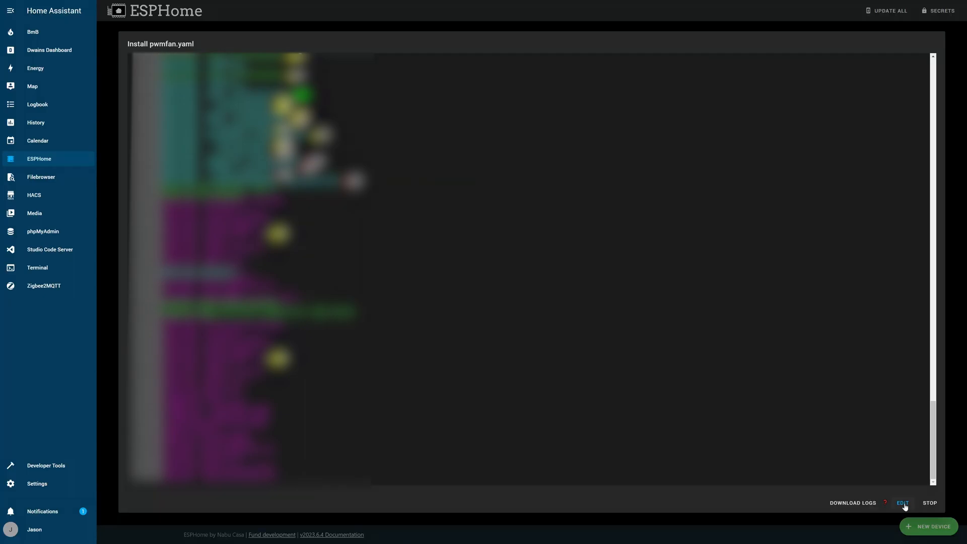
- Edit pwmfan.yaml with its pulse_counter RPM sensor, ledc output and speed fan blocks
click(901, 502)
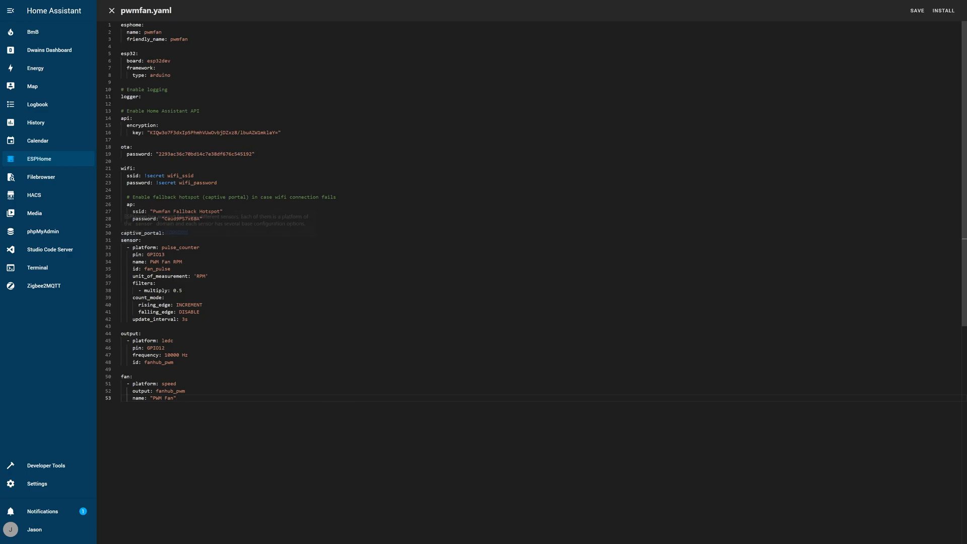
double_click(168, 247)
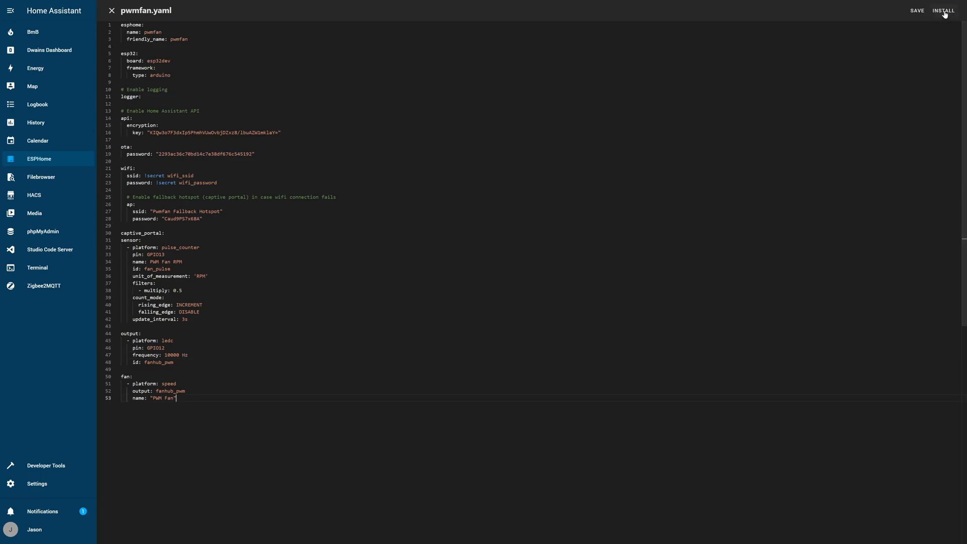
click(943, 10)
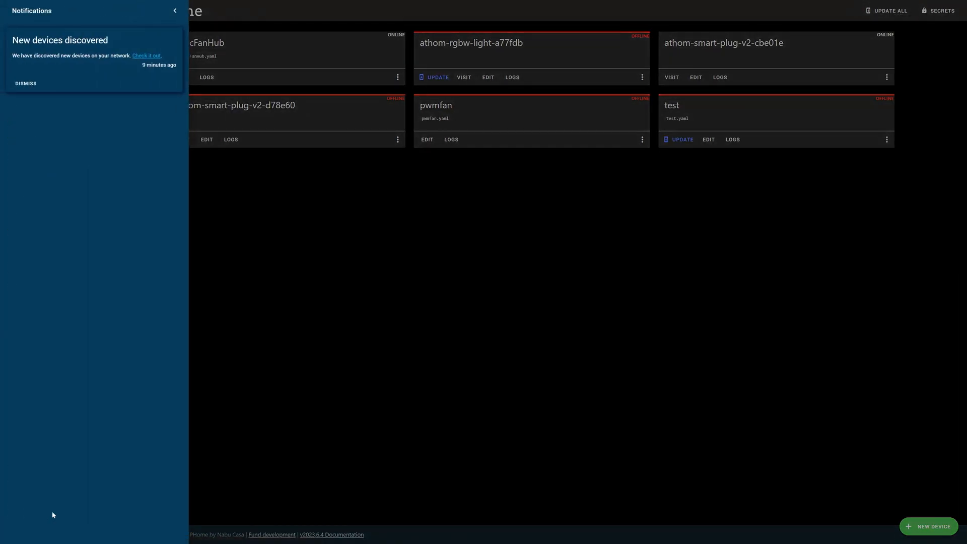
mouse_move(98, 52)
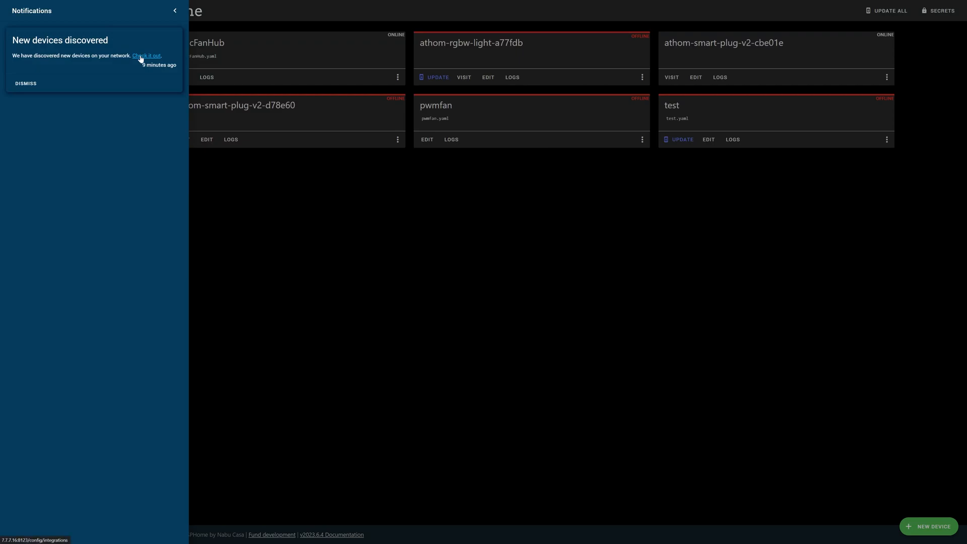
- Configure the discovered pwmfan device, accepting its host and port, and finish adding it
click(146, 57)
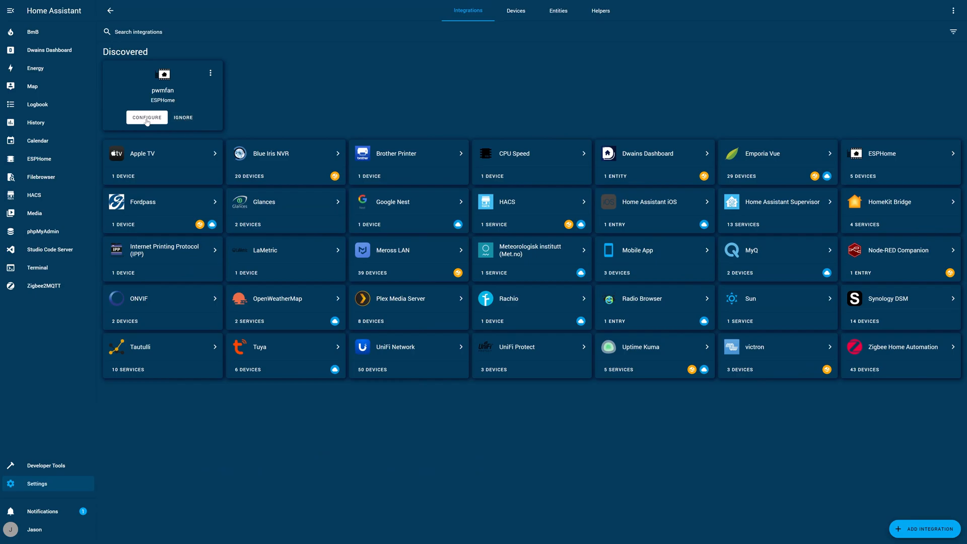
click(146, 117)
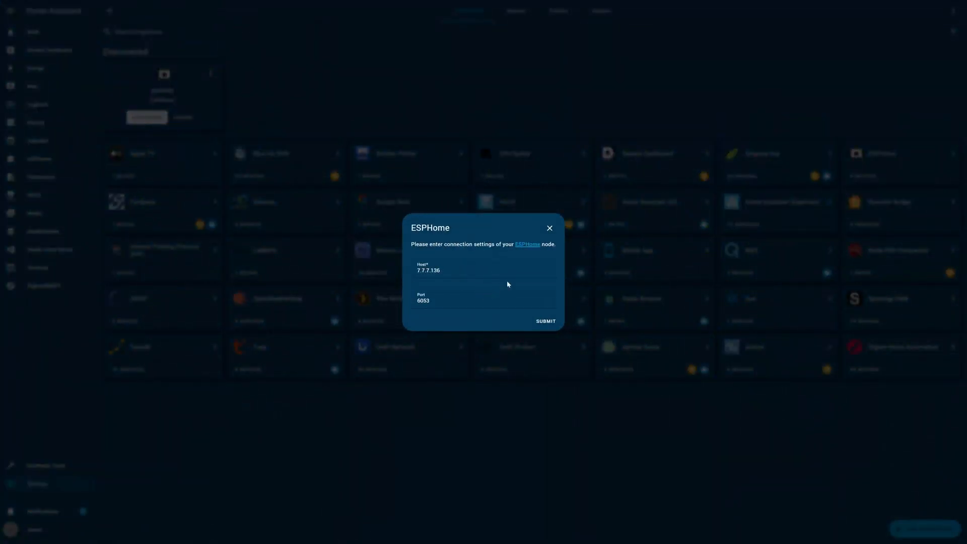
click(545, 320)
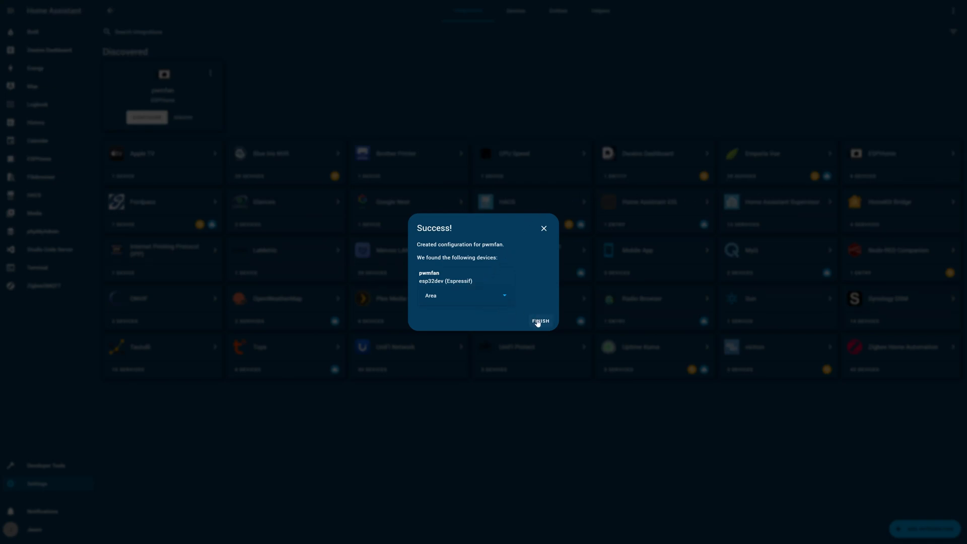
click(539, 320)
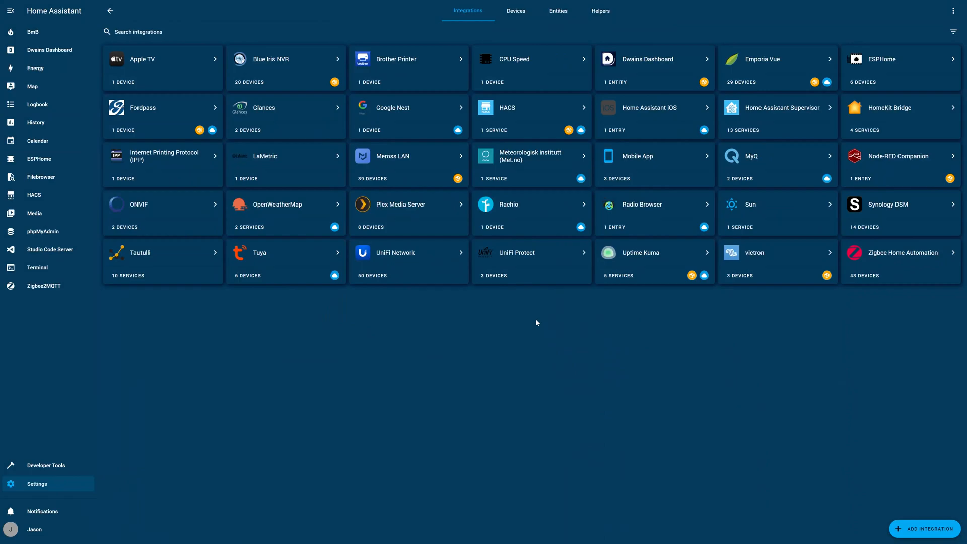
- Go to the ESPHome integration's devices and show the pwmfan device page
click(516, 10)
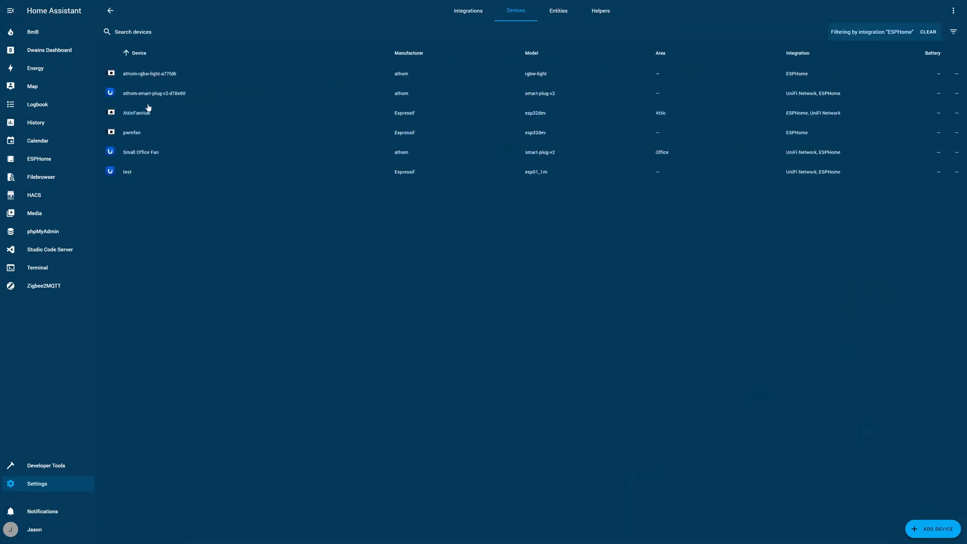
click(131, 132)
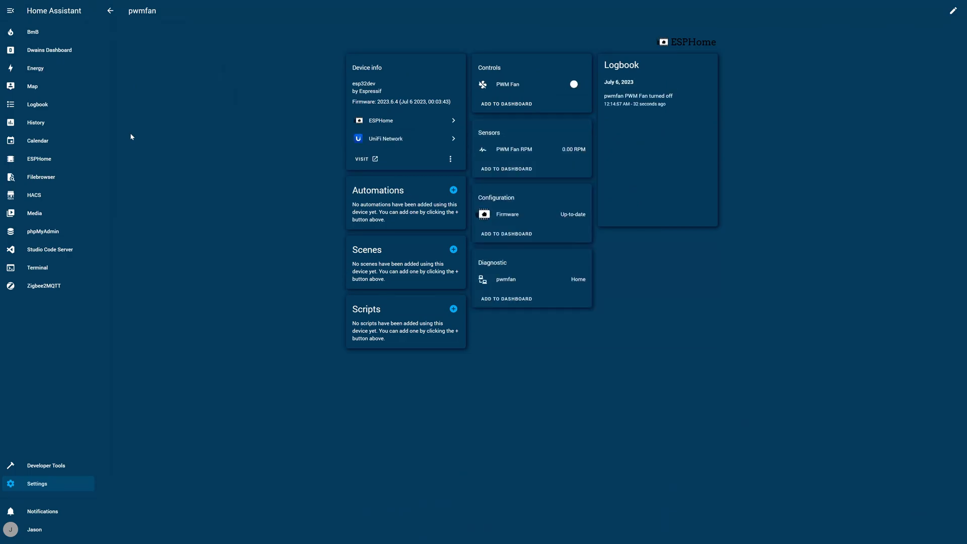
mouse_move(512, 76)
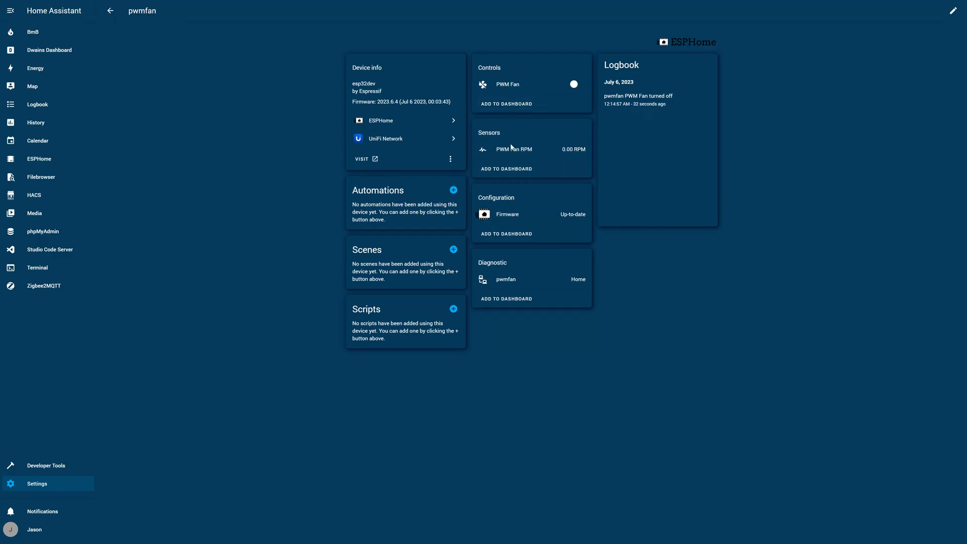
- Check the PWM Fan RPM history, then switch the PWM Fan on
click(514, 150)
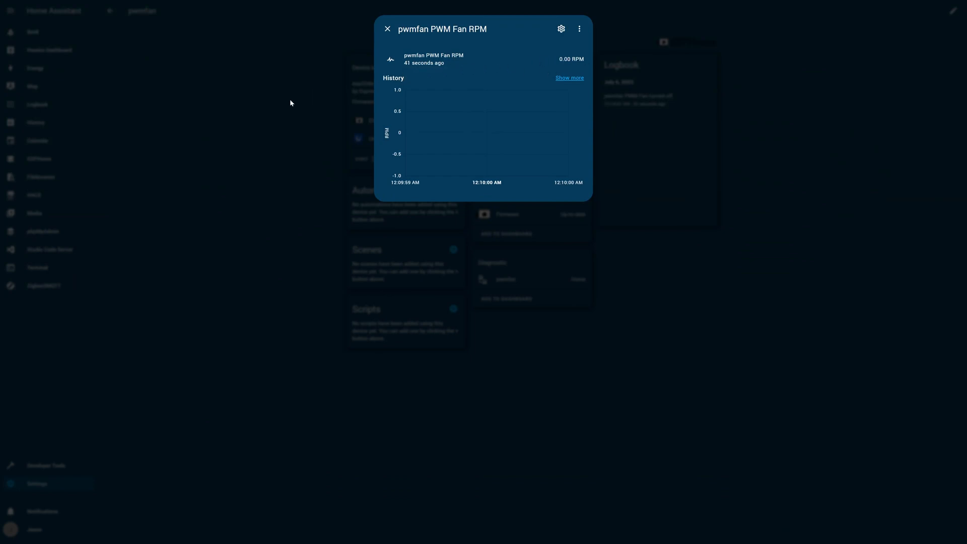
click(386, 28)
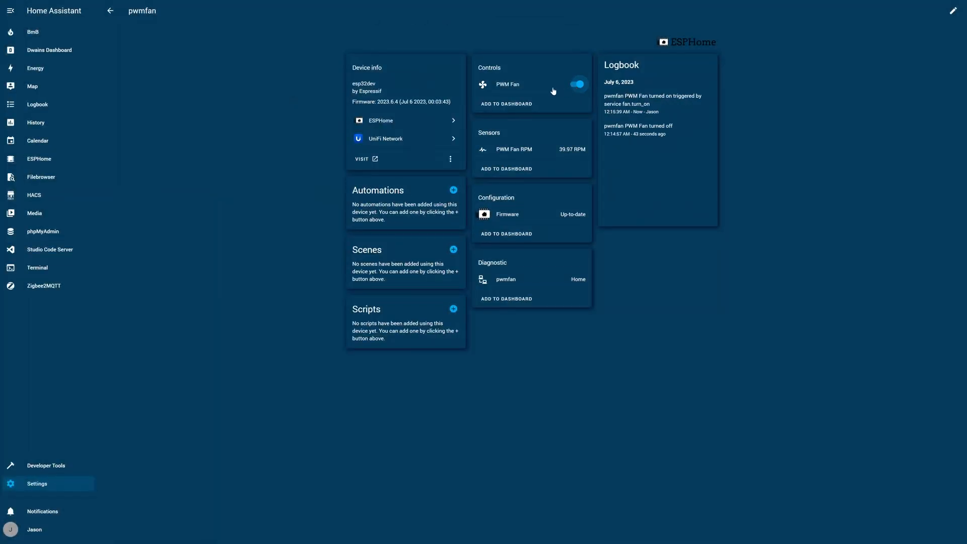
click(513, 149)
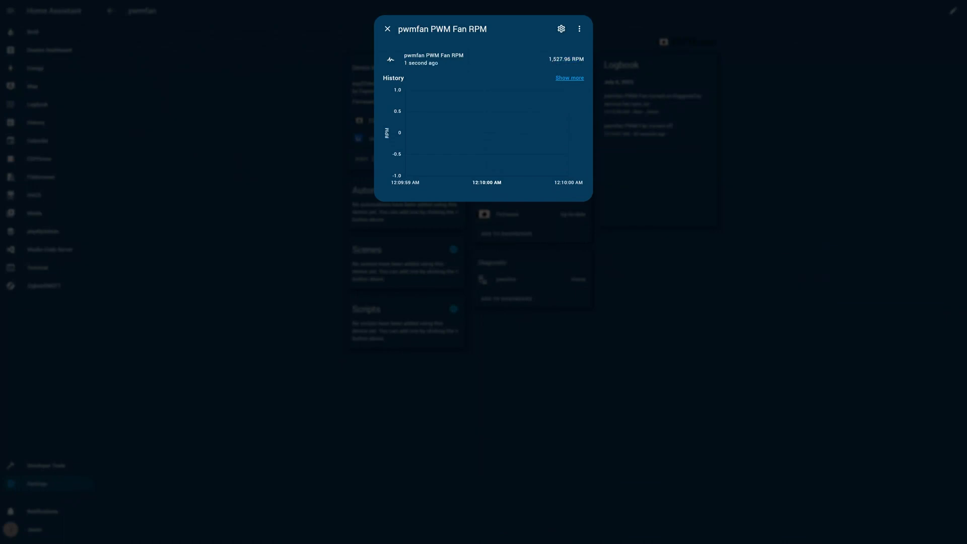
click(387, 28)
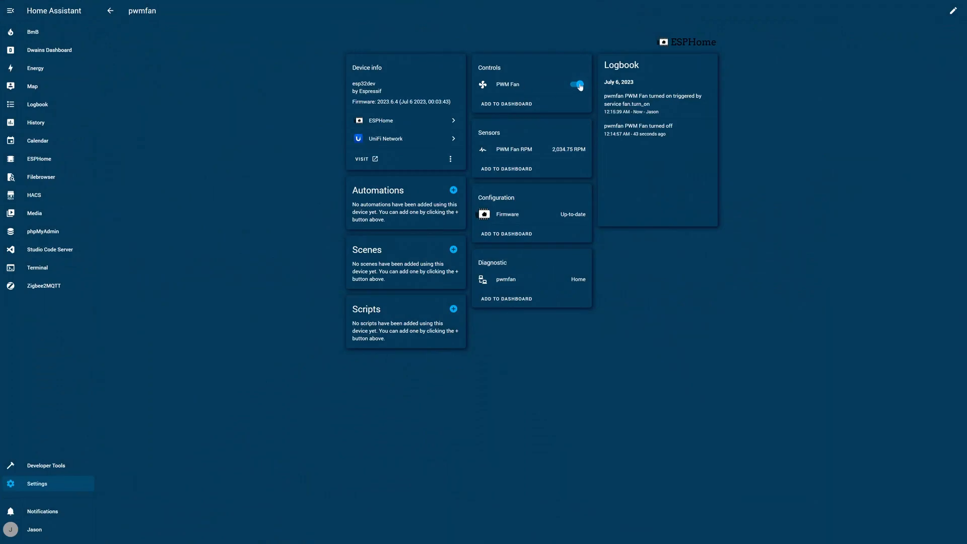
- Adjust the PWM Fan speed and confirm the RPM sensor now reports about 1,129 RPM
click(507, 85)
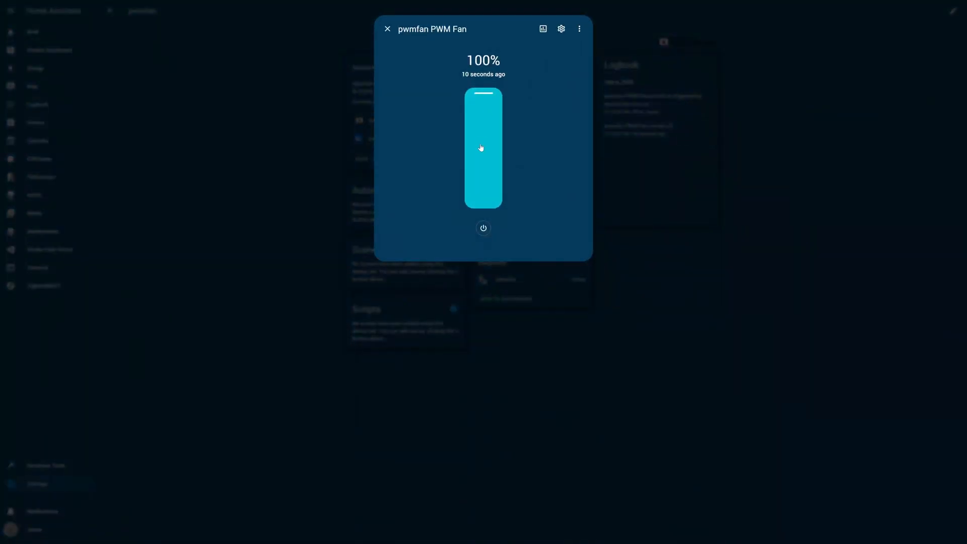
click(386, 28)
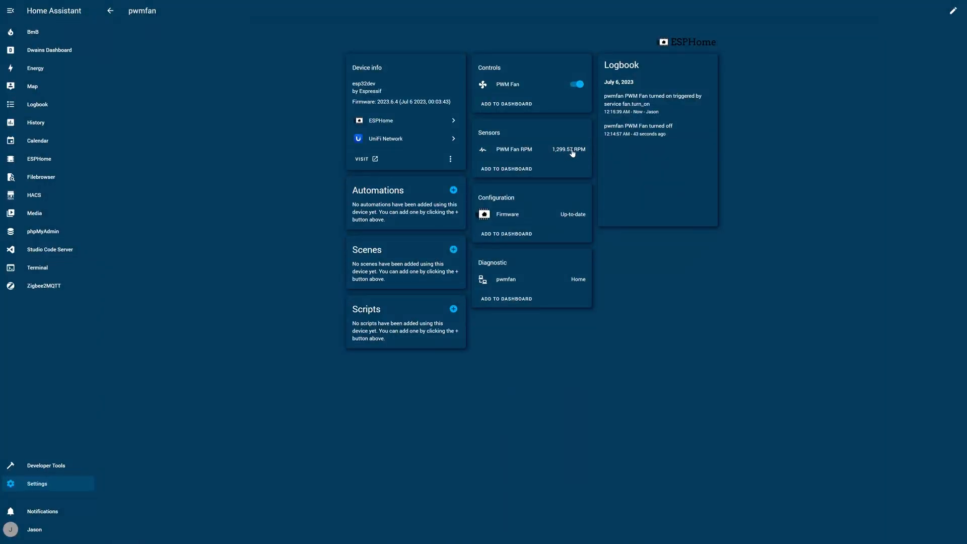
click(514, 149)
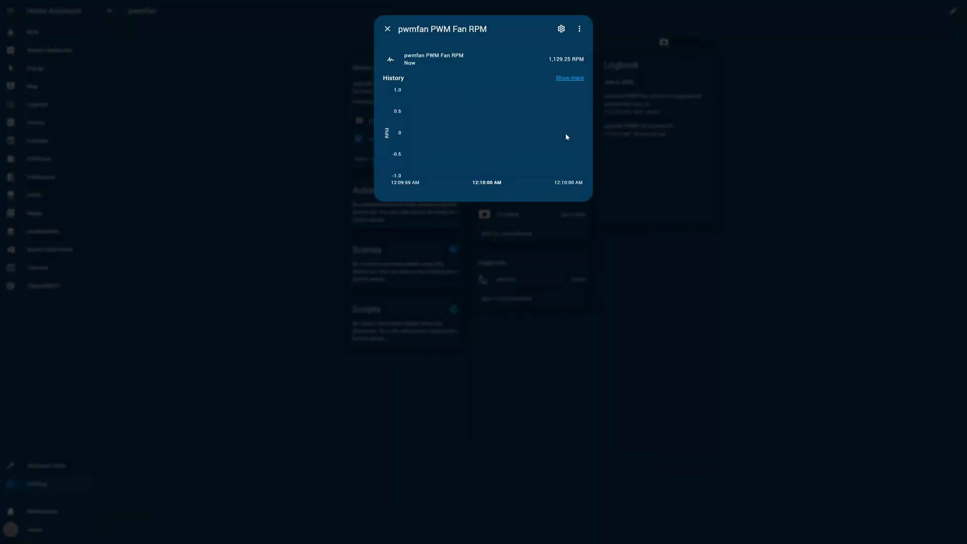
click(387, 28)
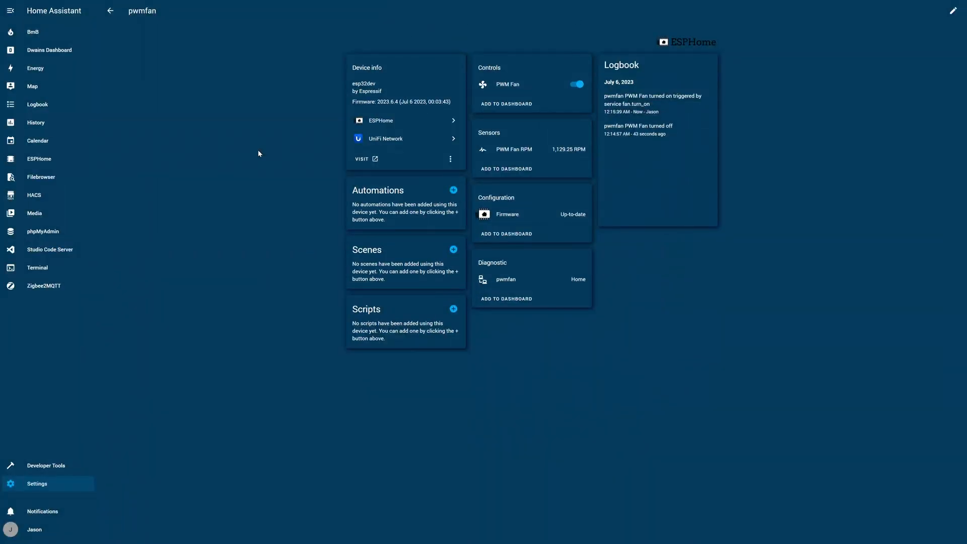
mouse_move(506, 85)
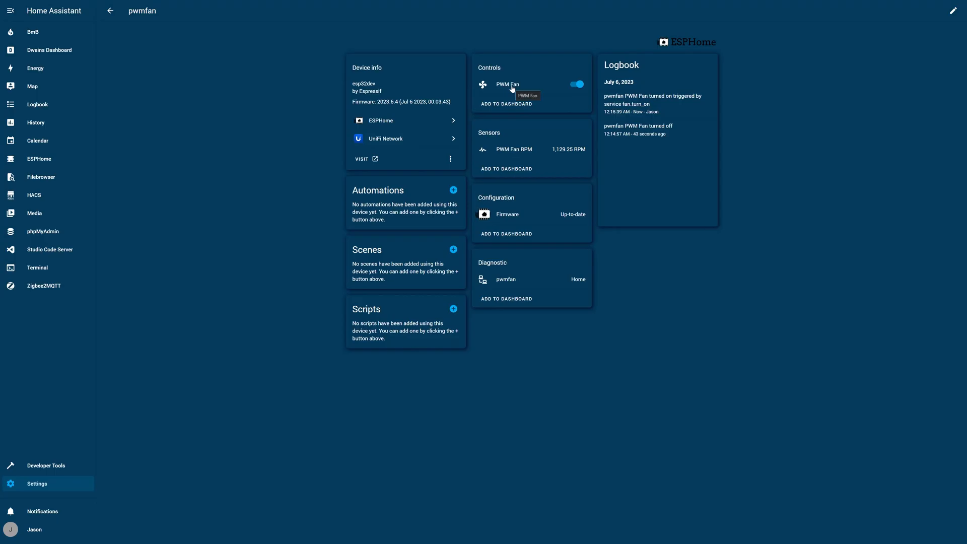